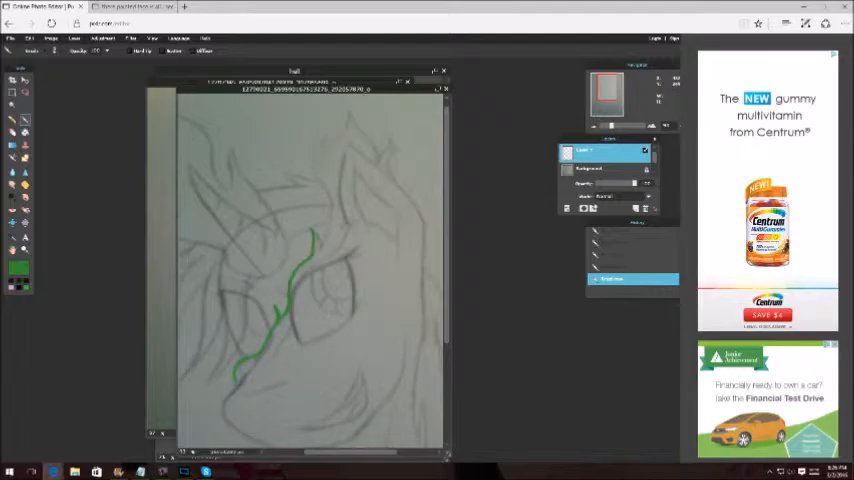
- Paint a green brush stroke upward over the sketch to start the mane
left_click_drag(313, 230, 318, 150)
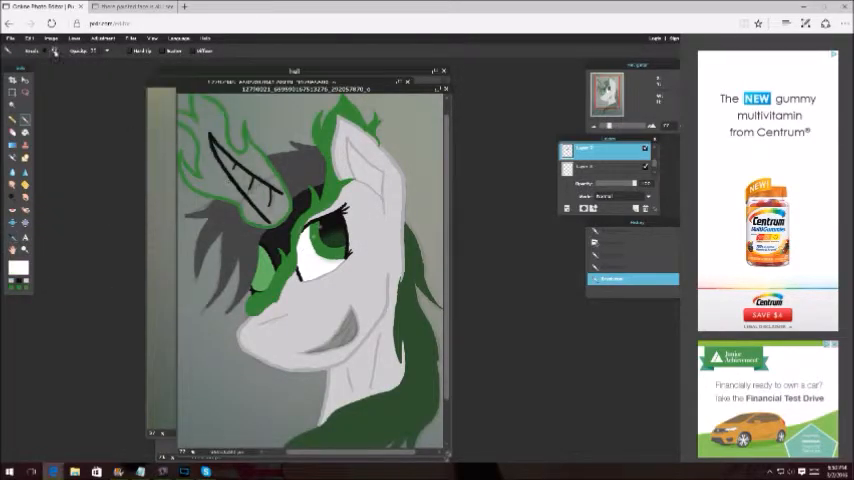
- Open the Edit menu after colouring the pony
left_click(15, 37)
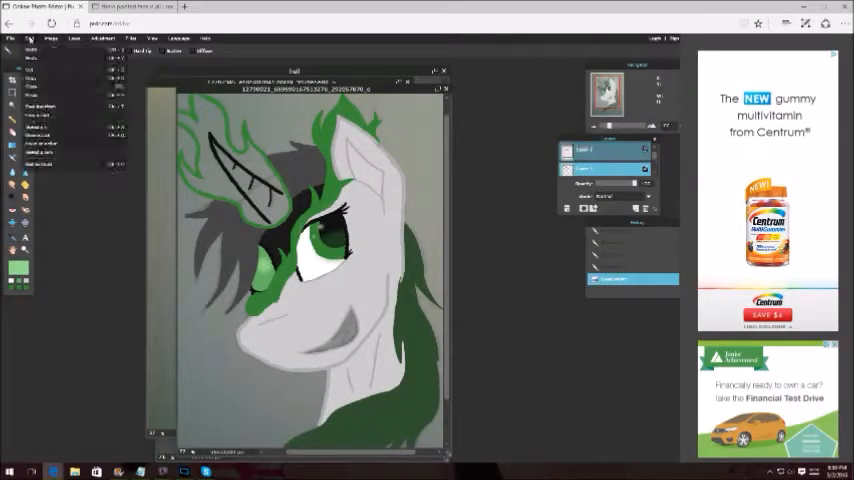